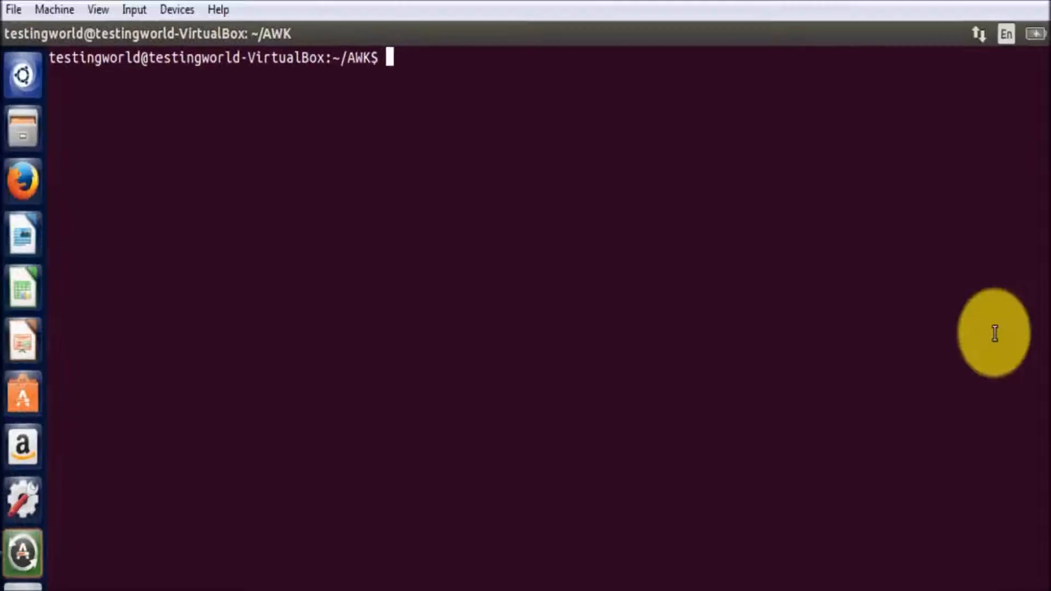
Step: Run awk '{print $1}' file_tab.txt to list the first column: id and 1–5
text(awk)
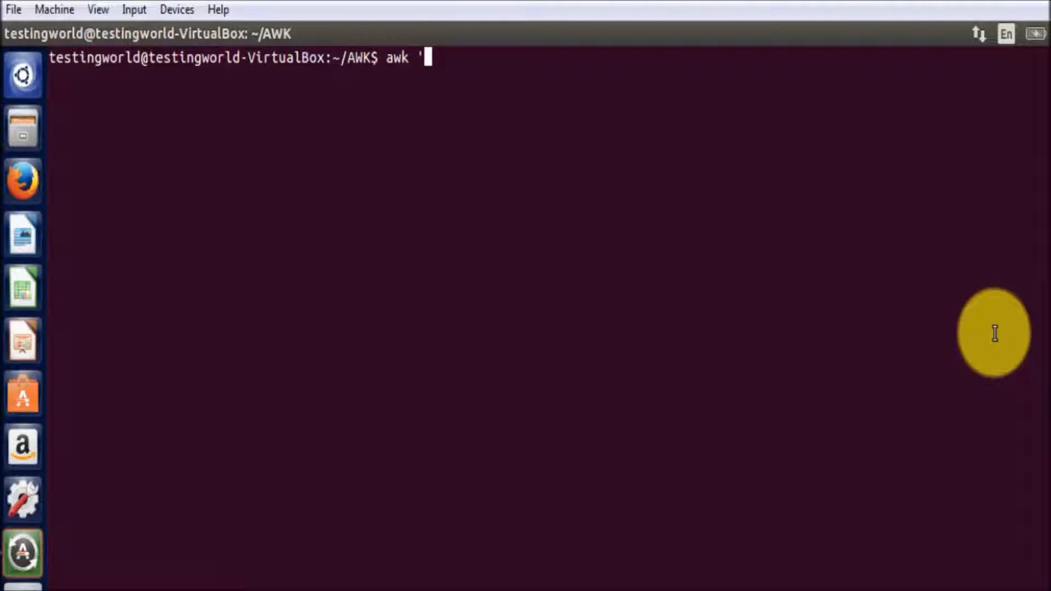
text(')
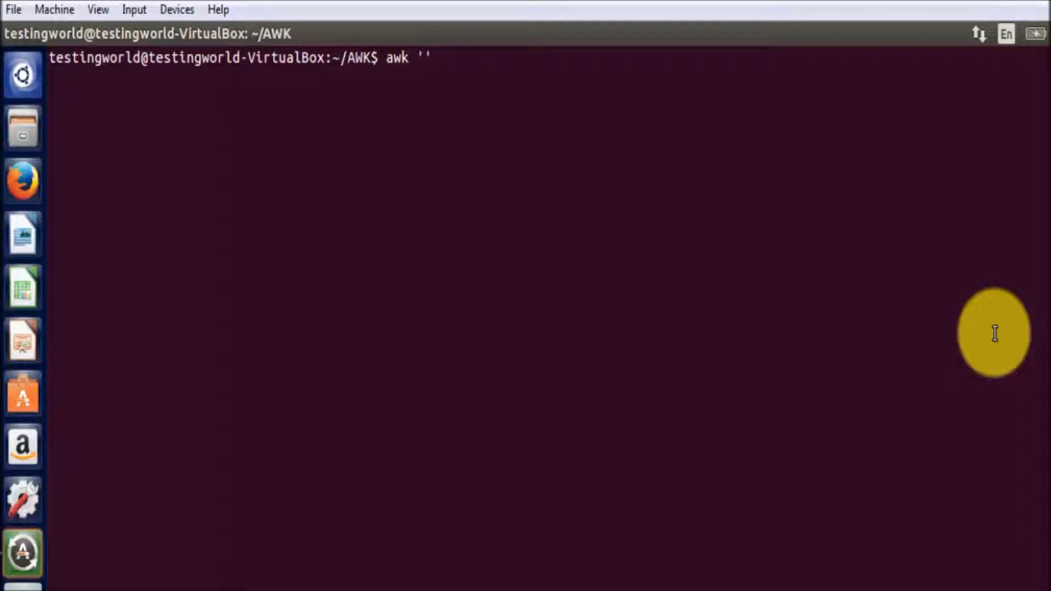
text({)
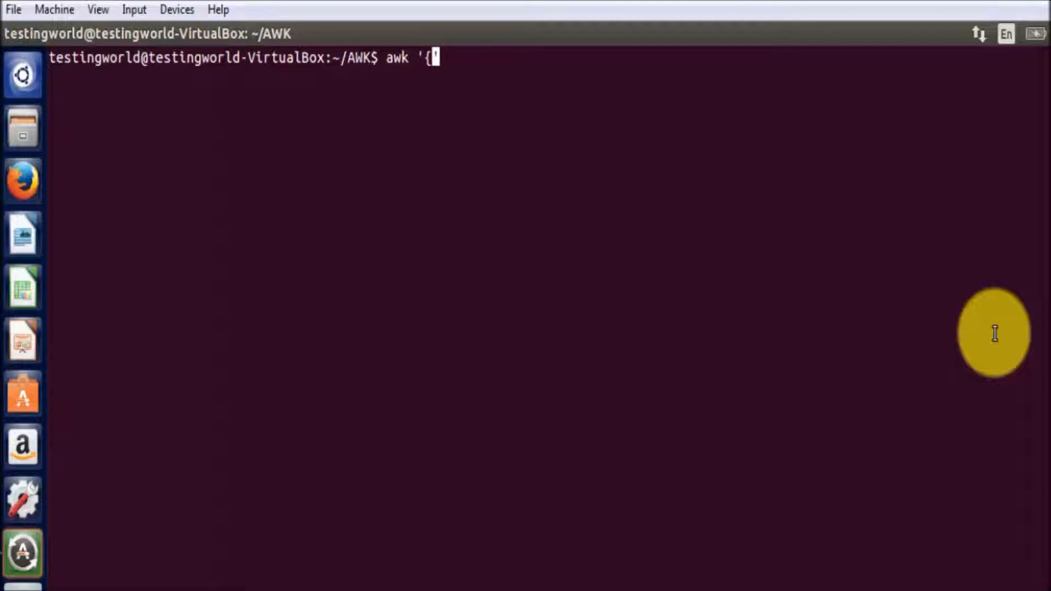
text(}')
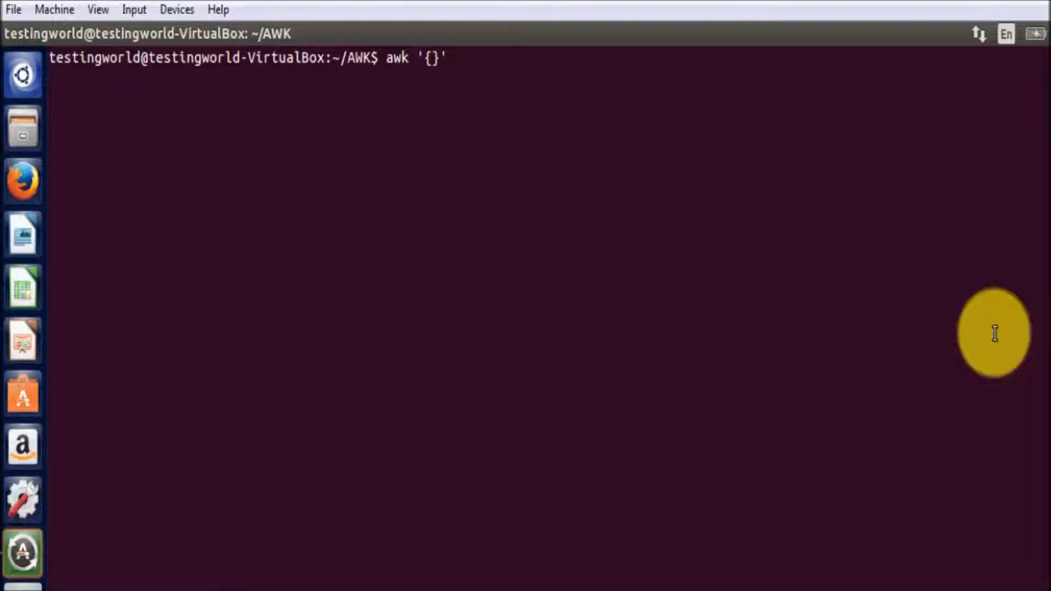
text(print)
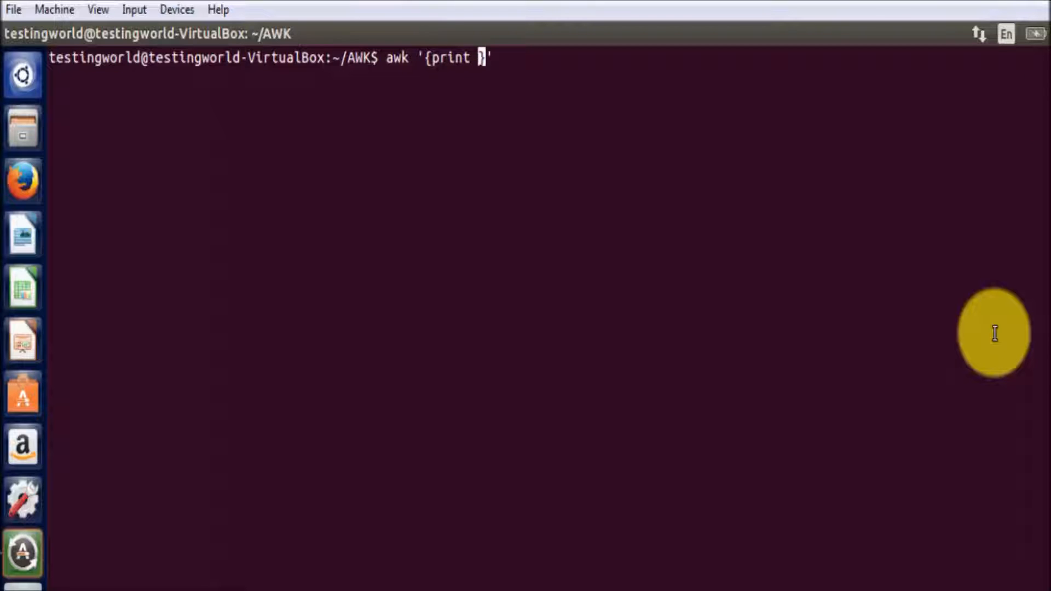
text($1)
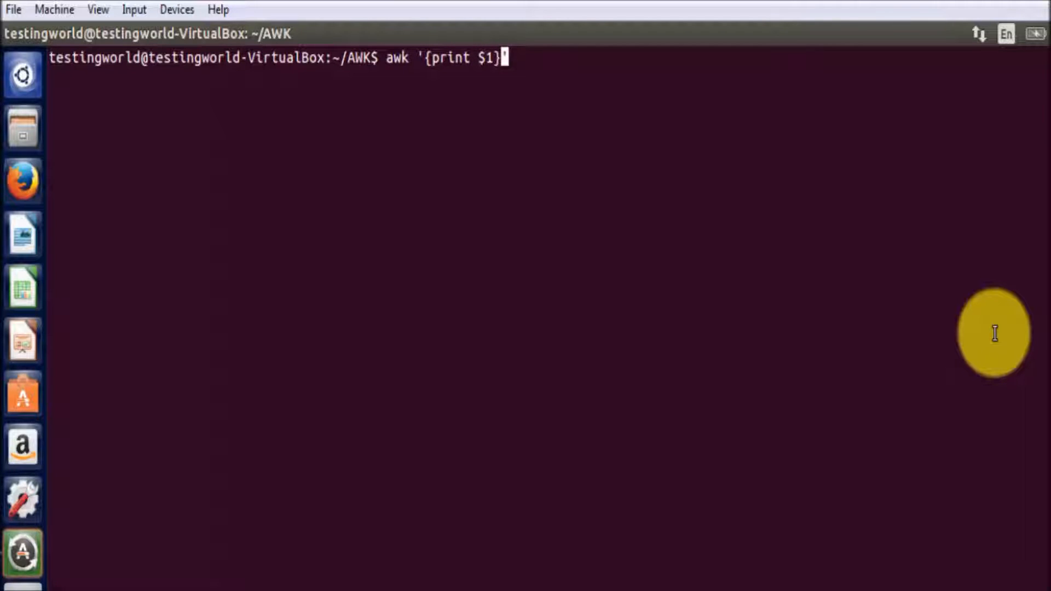
text(f)
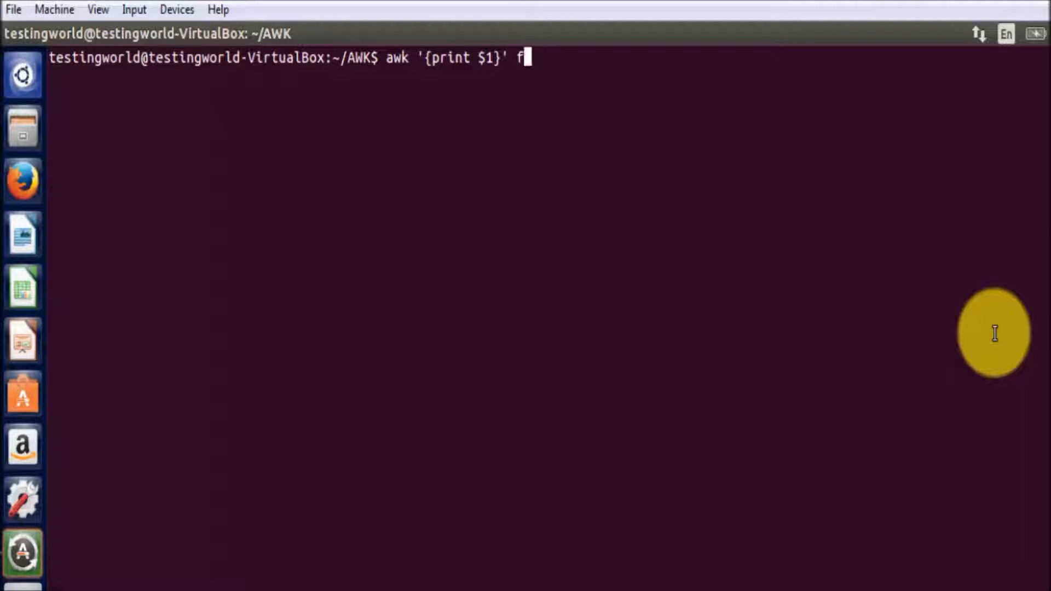
text(ile_tab.txt)
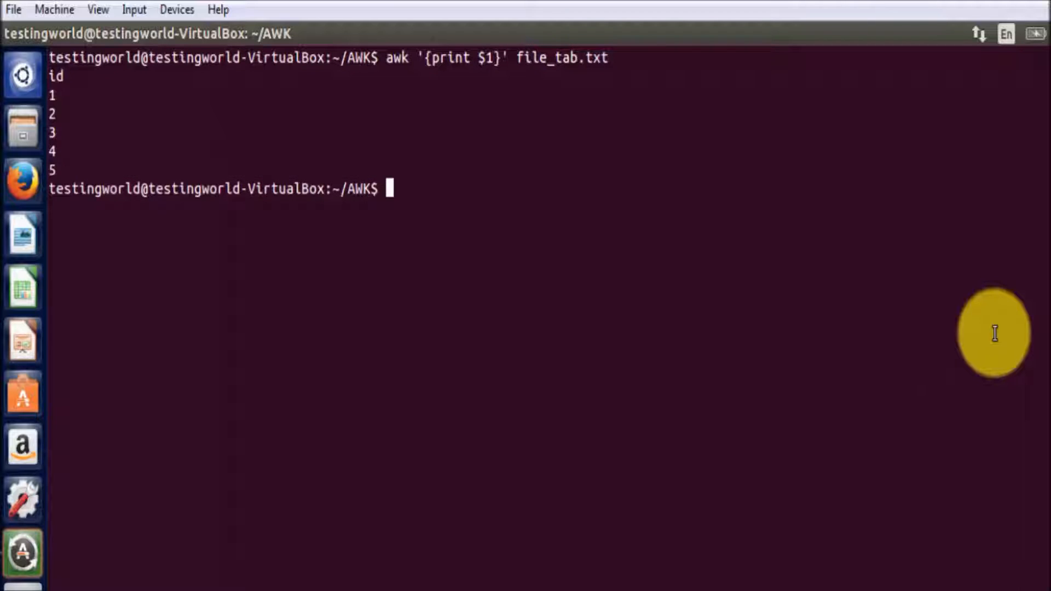
mouse_move(74, 163)
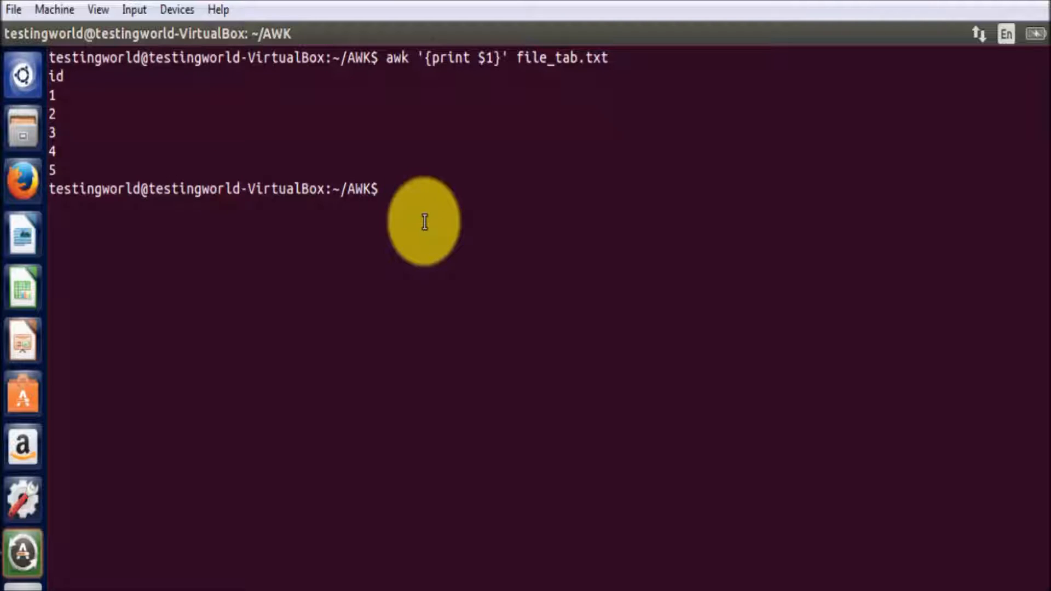
Step: Enter awk '{print $0}' file_tab.txt at the prompt, fixing typos, without running it
text(awk)
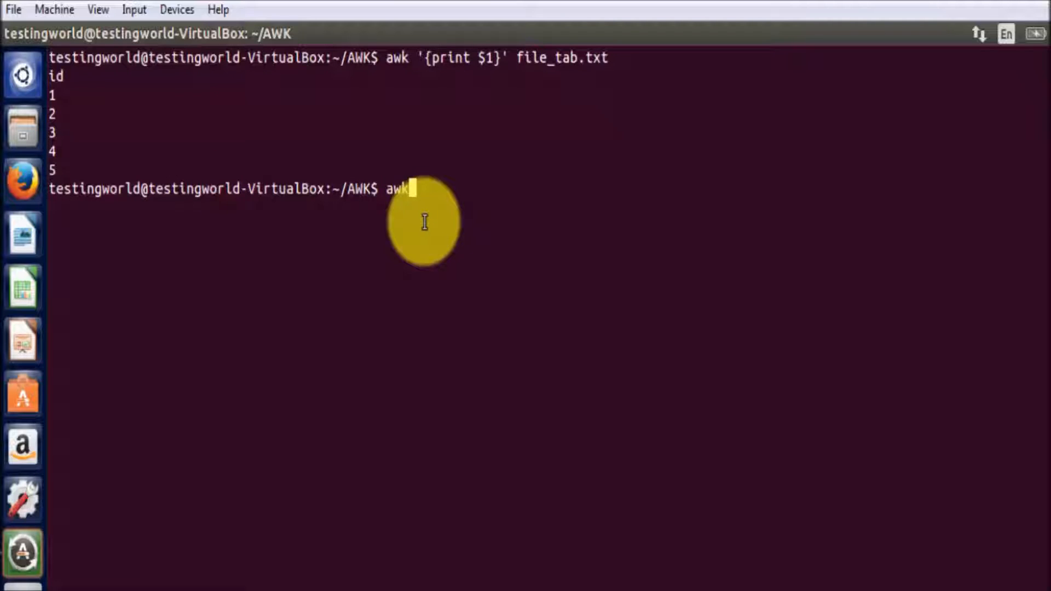
text(')
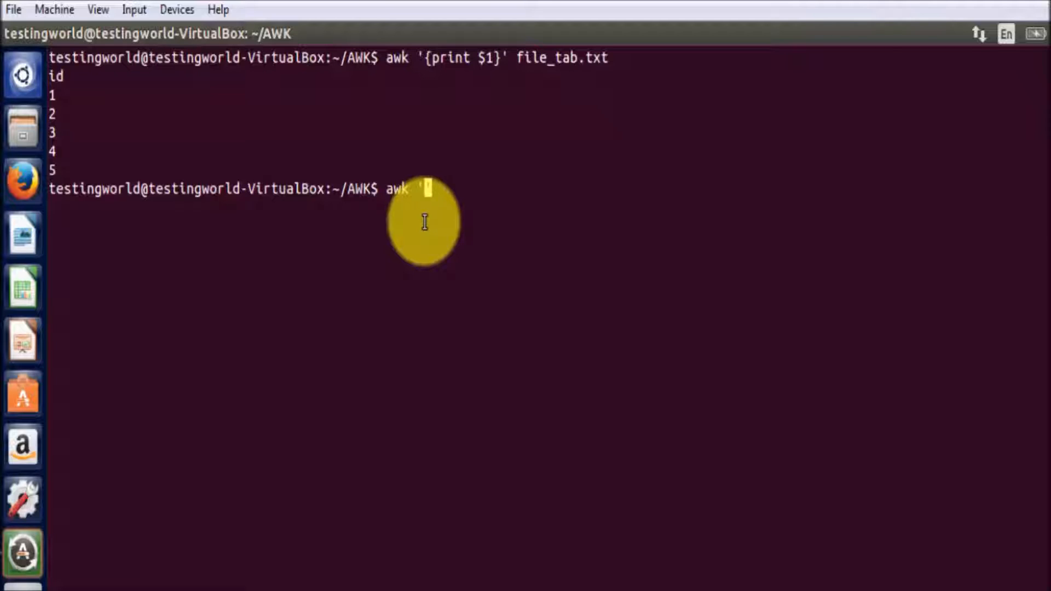
text({})
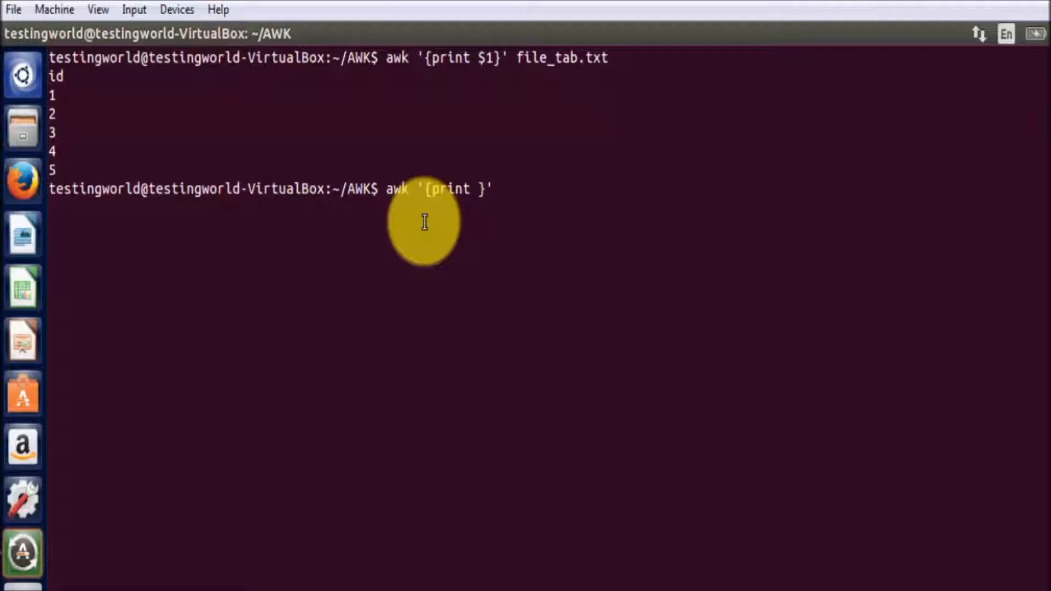
text($0)
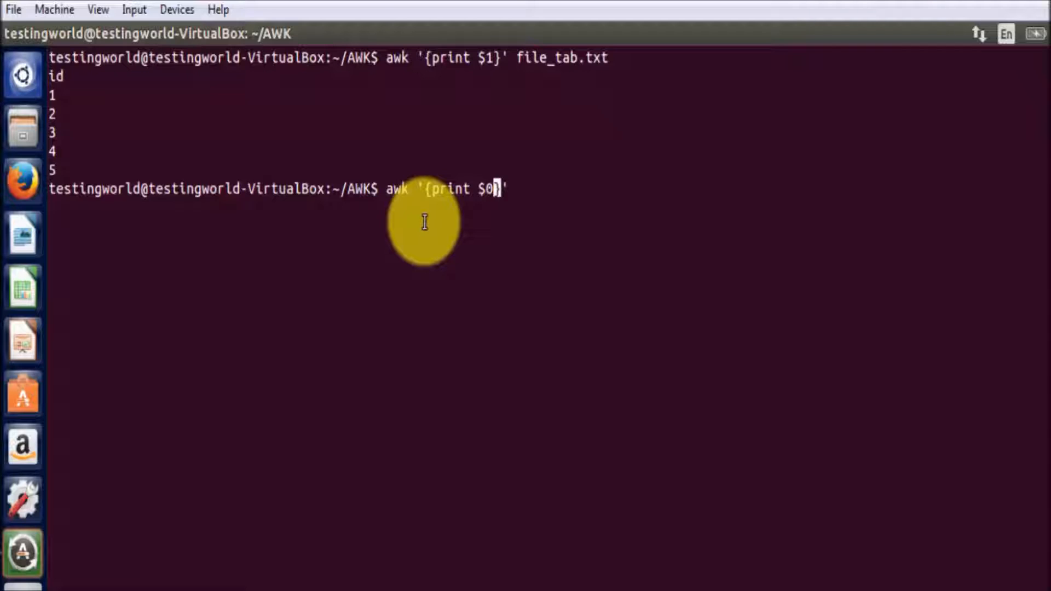
key(BackSpace)
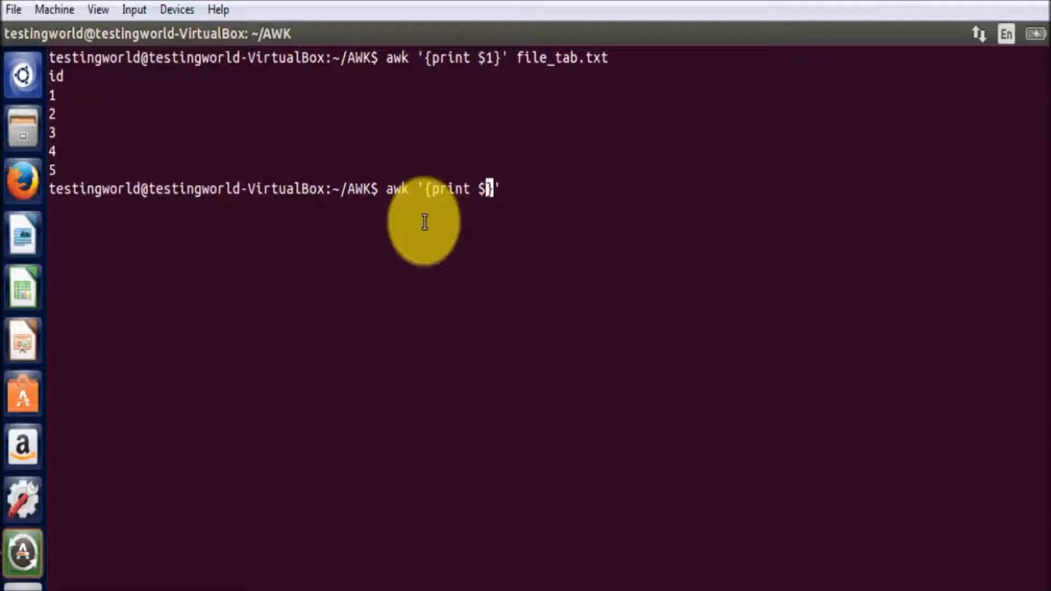
text(,)
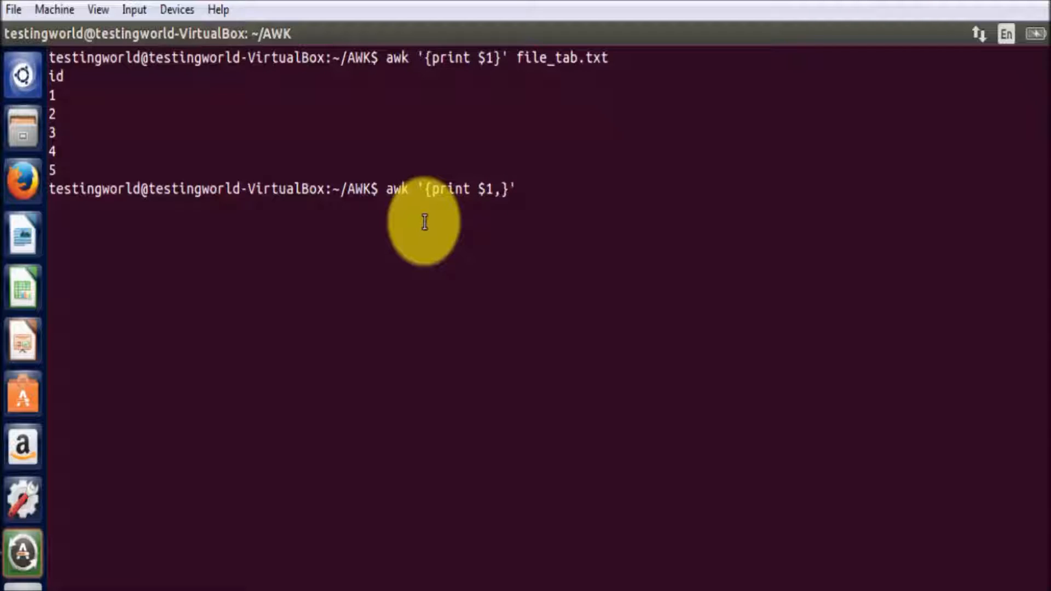
key(BackSpace)
text(0)
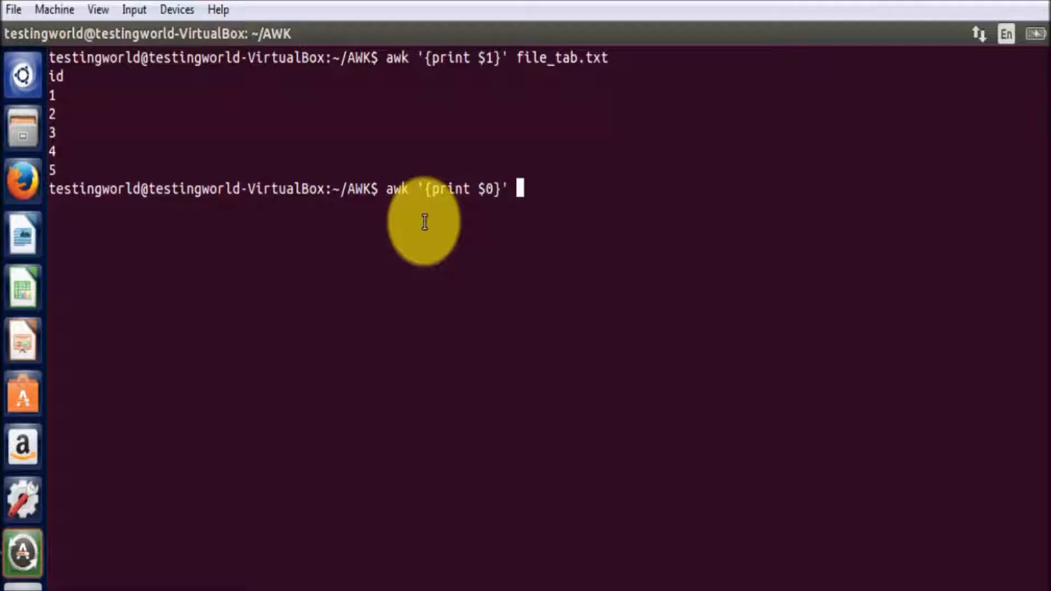
text(file_)
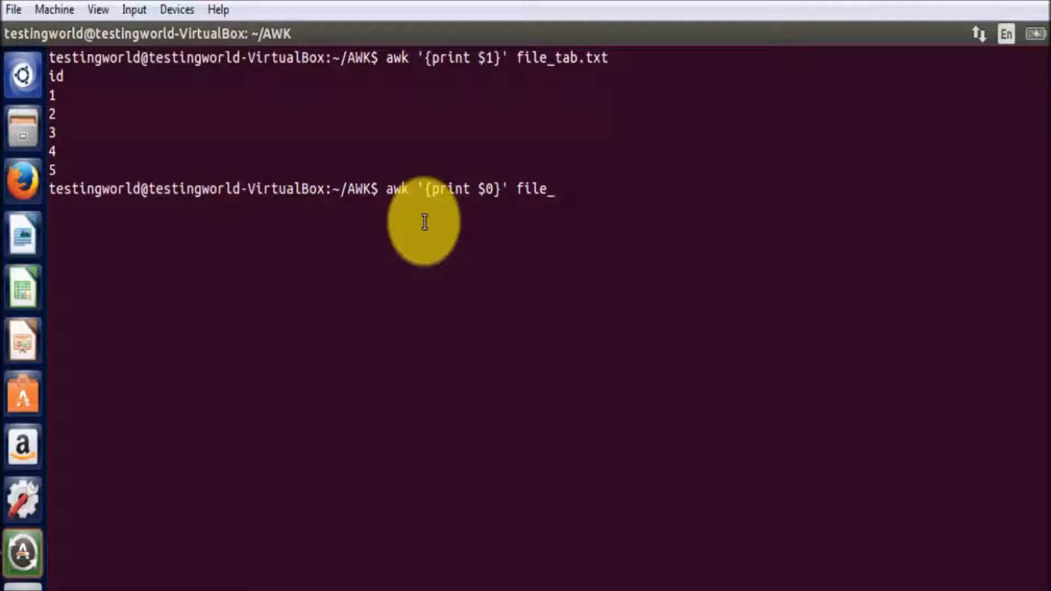
text(tab.txt)
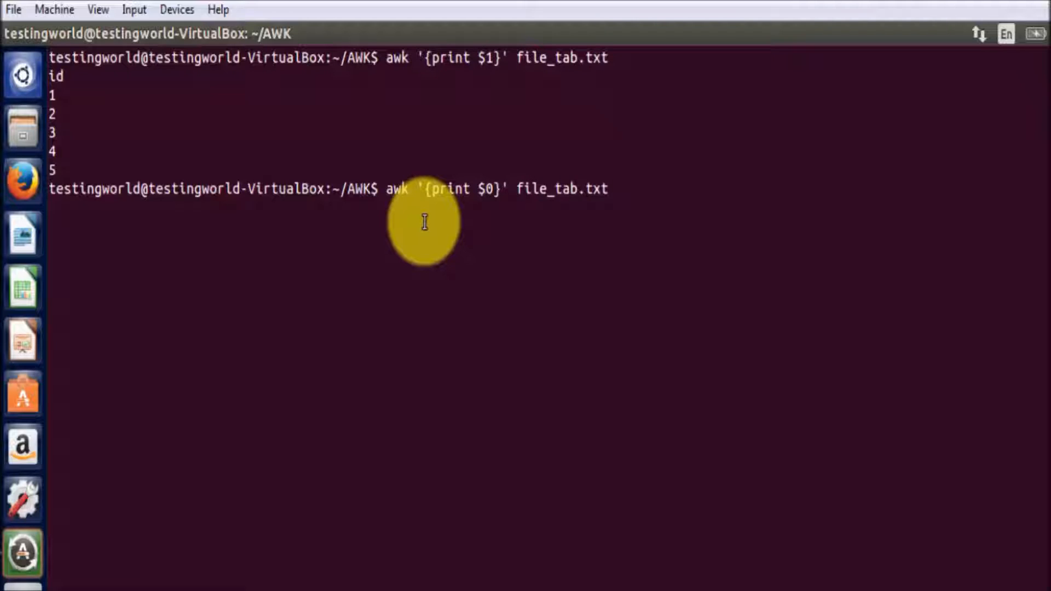